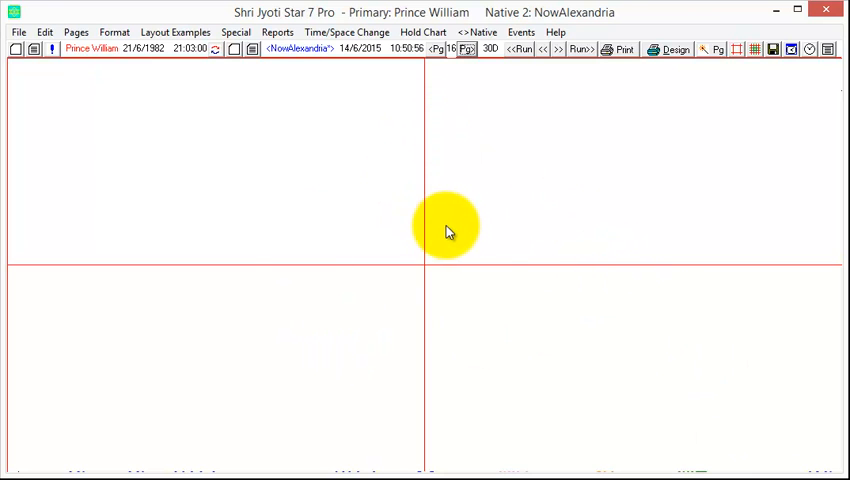
pyautogui.moveTo(476, 276)
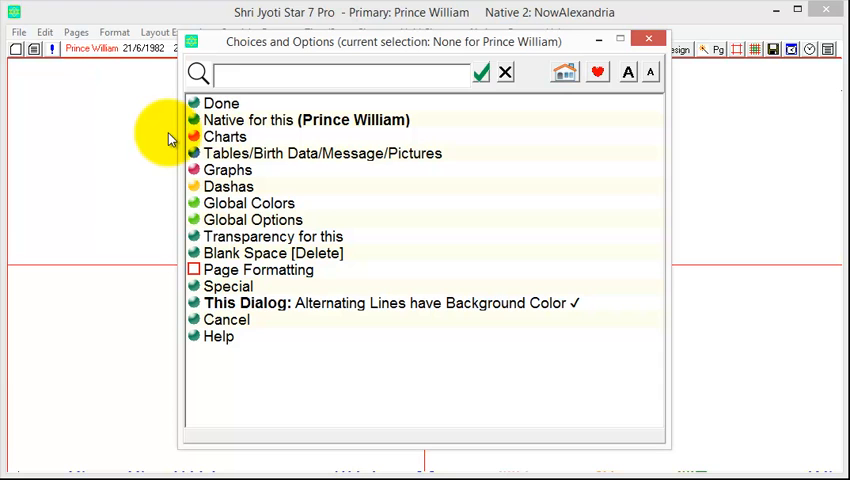
pyautogui.moveTo(230, 180)
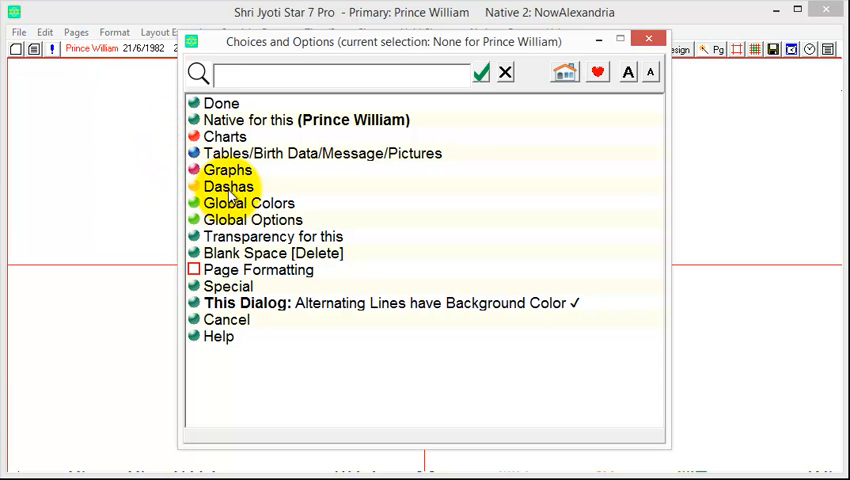
# Bring up the Dashas choices list for the blank area of Prince William's page
pyautogui.click(226, 186)
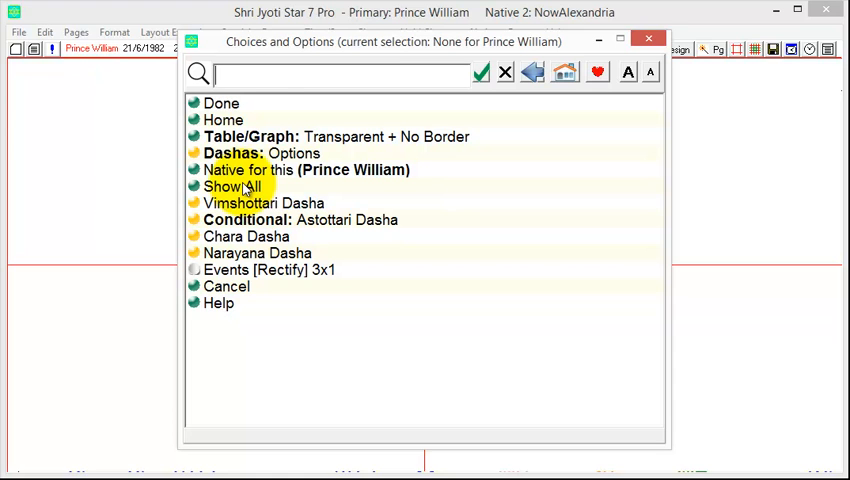
pyautogui.moveTo(310, 188)
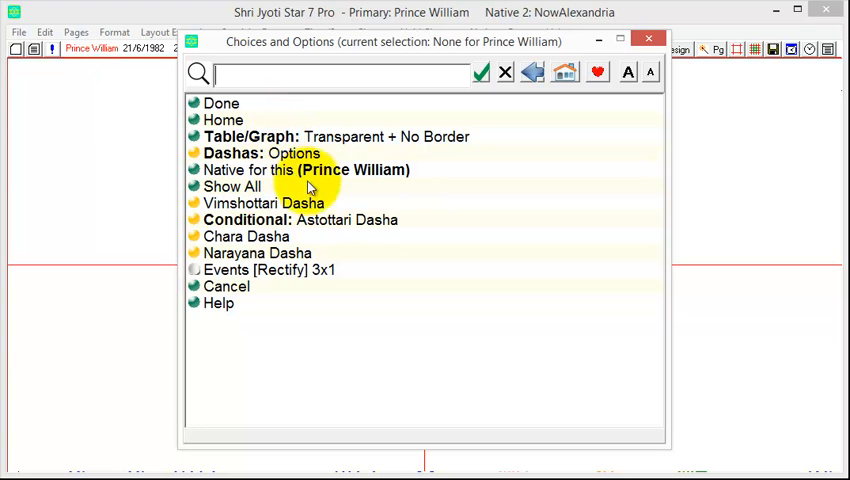
pyautogui.moveTo(358, 204)
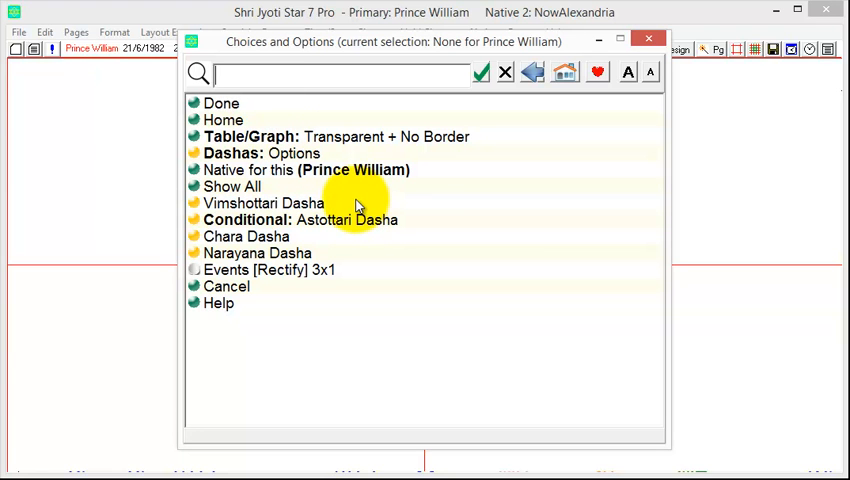
# Insert a Vimshottari Dasha table (1976 to 2114) onto the page
pyautogui.click(264, 204)
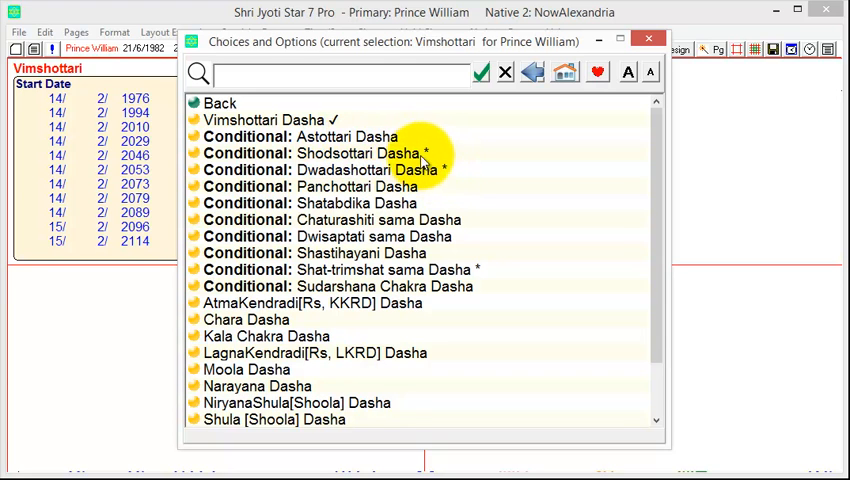
pyautogui.moveTo(458, 278)
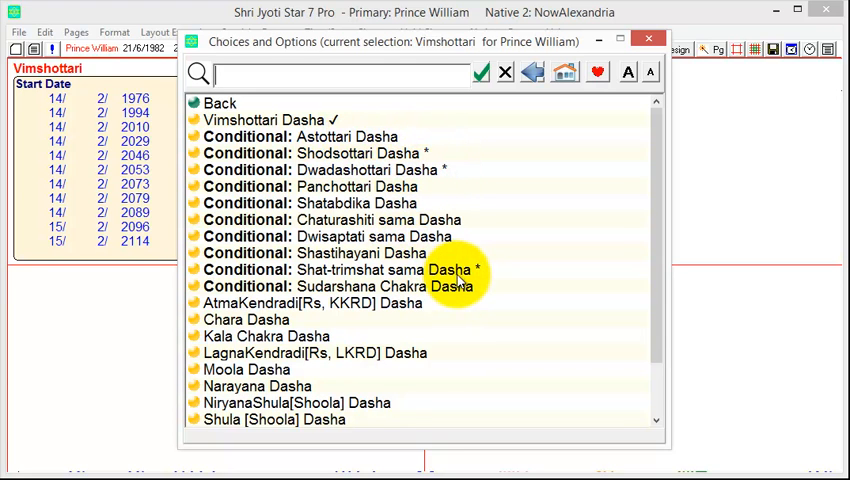
pyautogui.moveTo(430, 284)
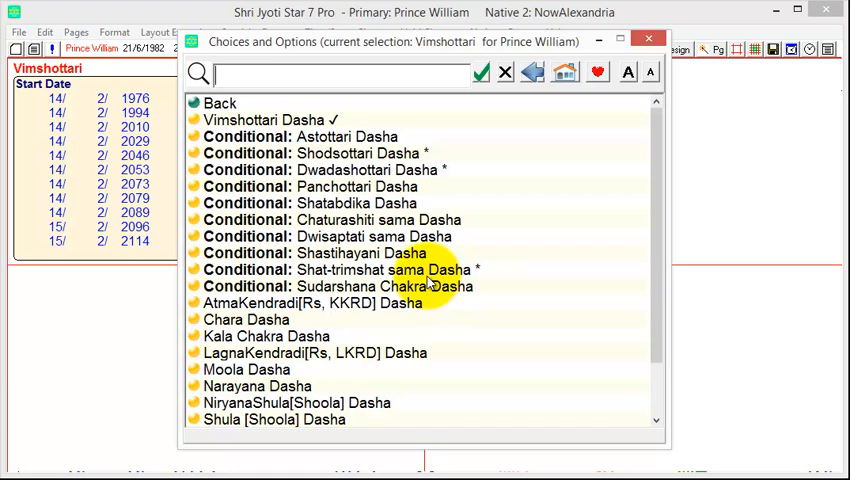
pyautogui.moveTo(224, 108)
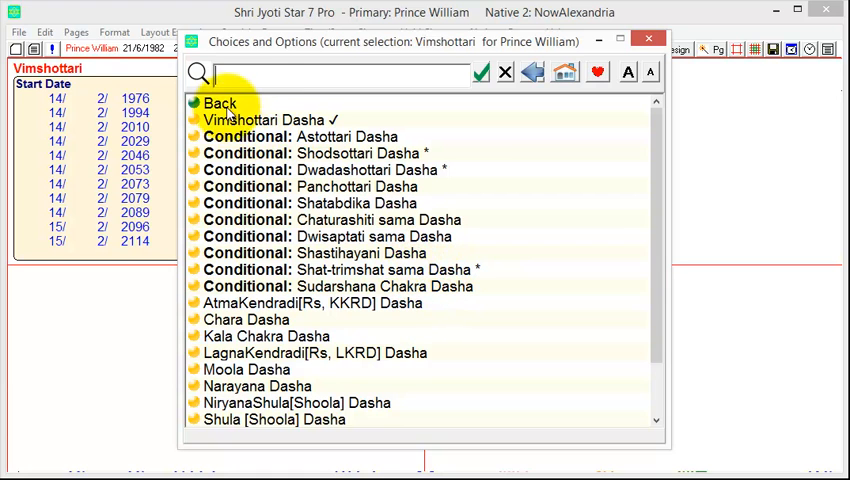
# Set the Vimshottari table to 2 dasha levels with height 2 and width 2
pyautogui.click(220, 104)
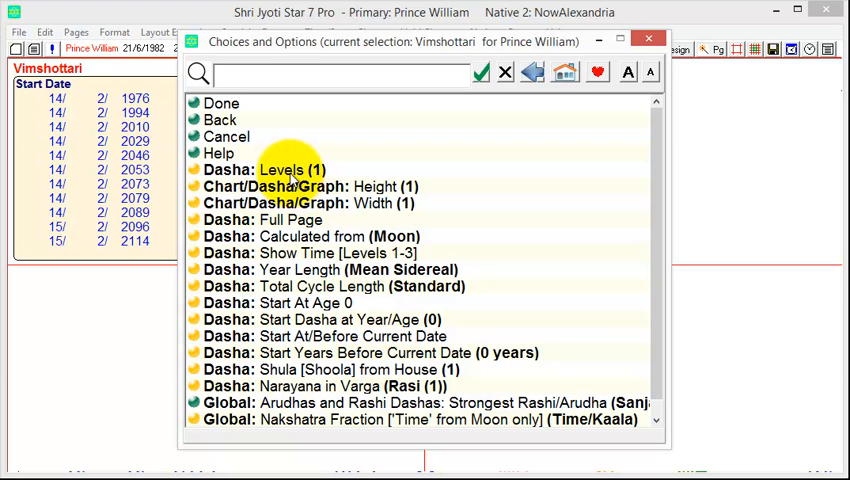
pyautogui.click(284, 168)
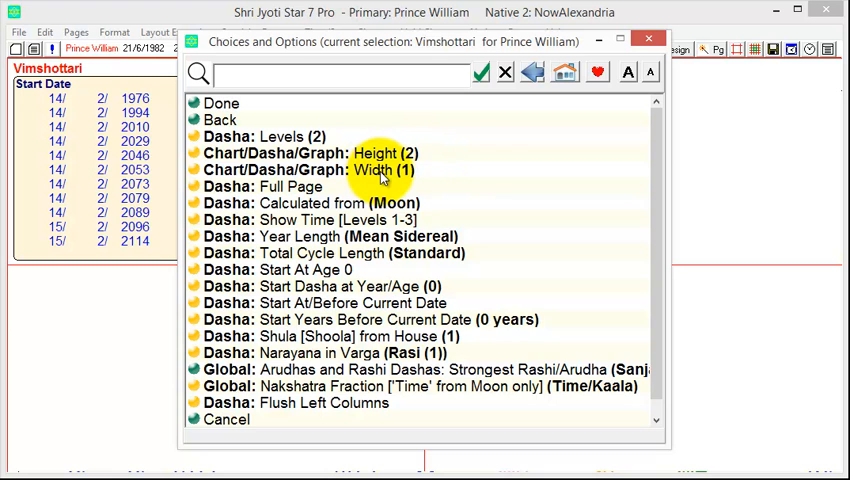
pyautogui.click(380, 168)
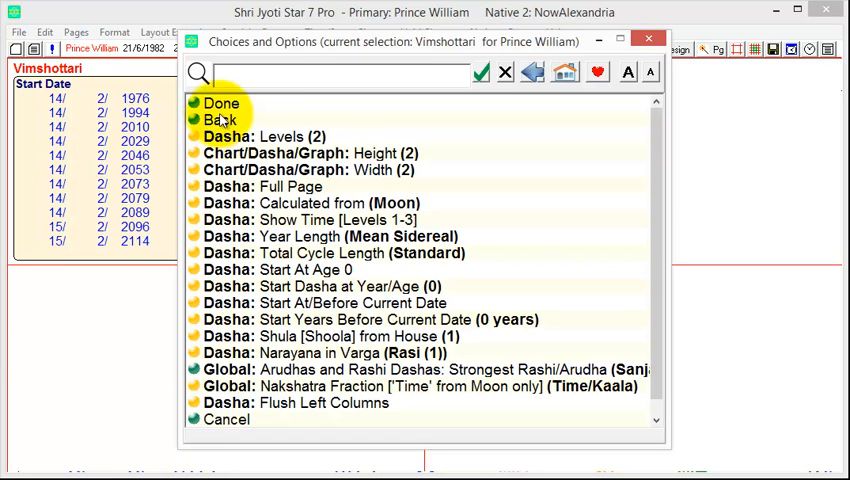
# Change Dasha: Calculated from Moon to Ascendant, giving a Vimshottari (Asc) table from 1982
pyautogui.click(220, 104)
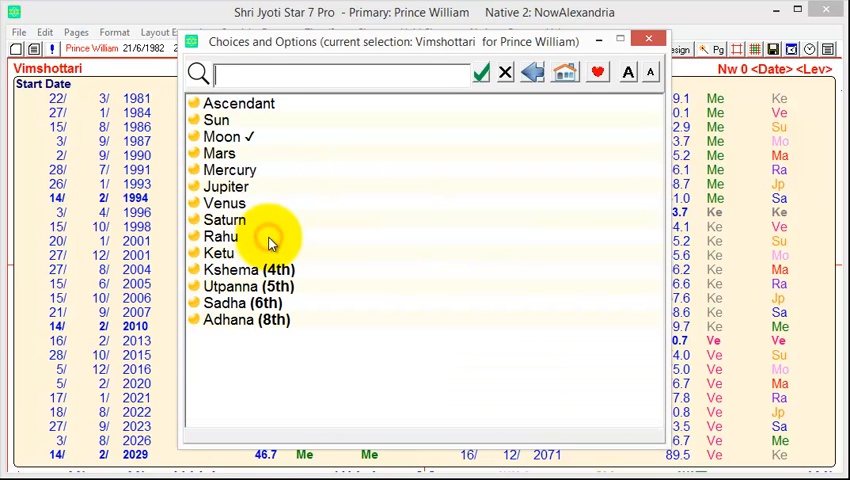
pyautogui.click(238, 104)
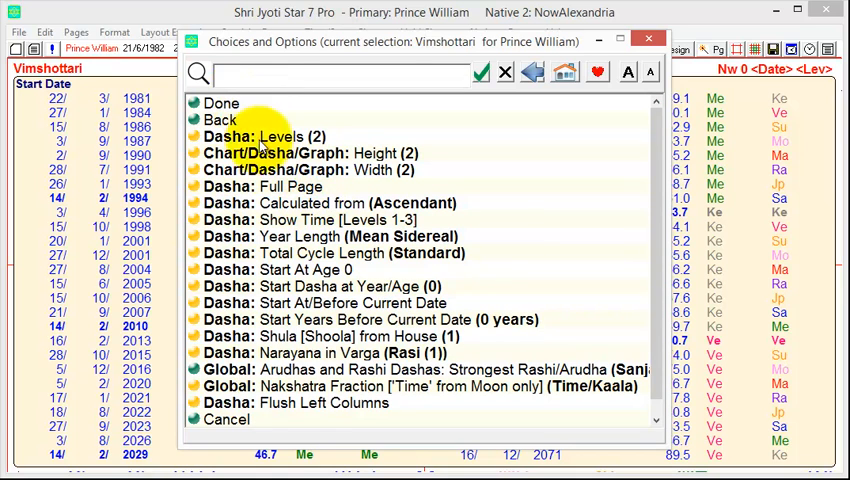
pyautogui.click(220, 104)
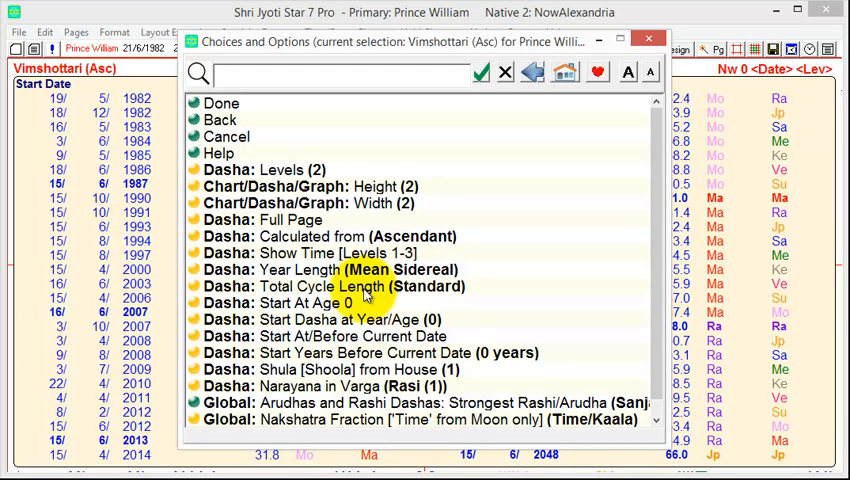
pyautogui.click(332, 288)
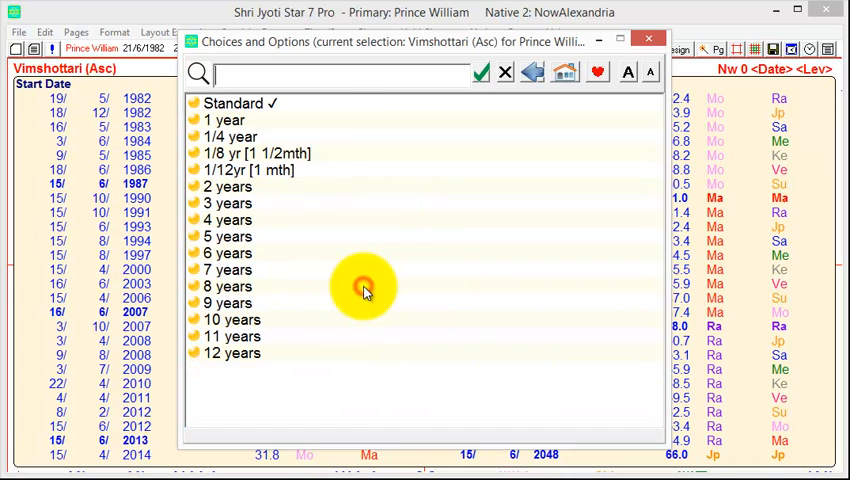
pyautogui.moveTo(322, 378)
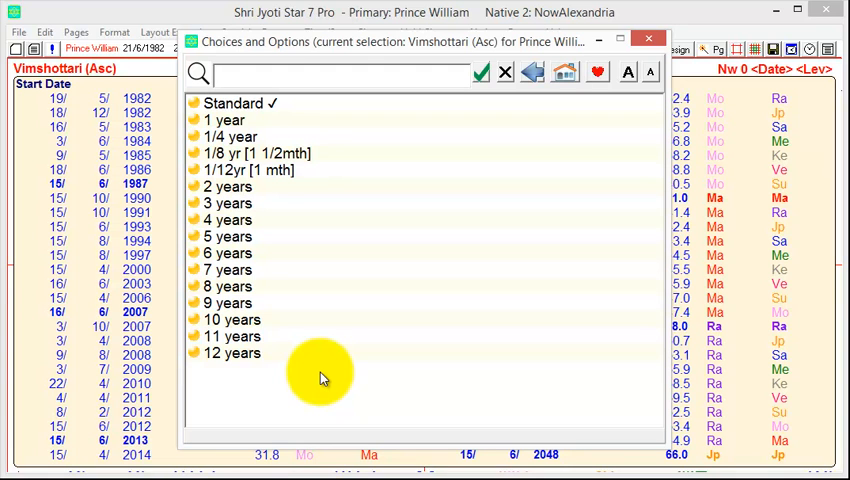
pyautogui.moveTo(304, 262)
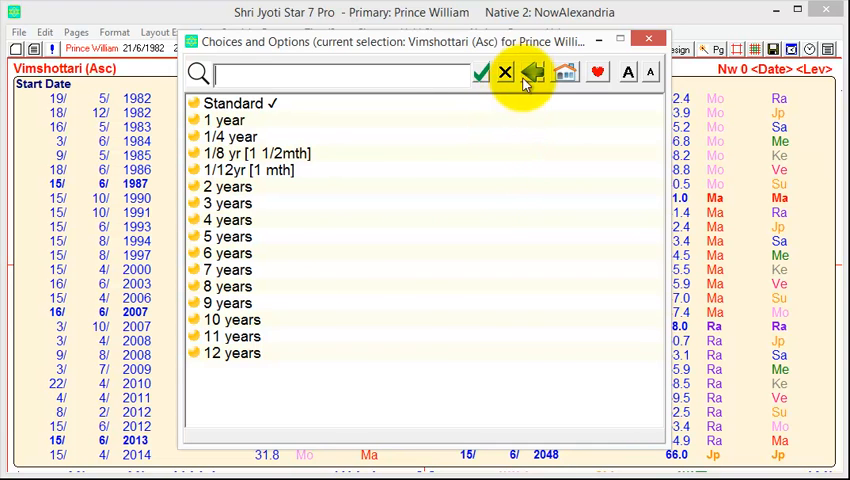
pyautogui.click(532, 72)
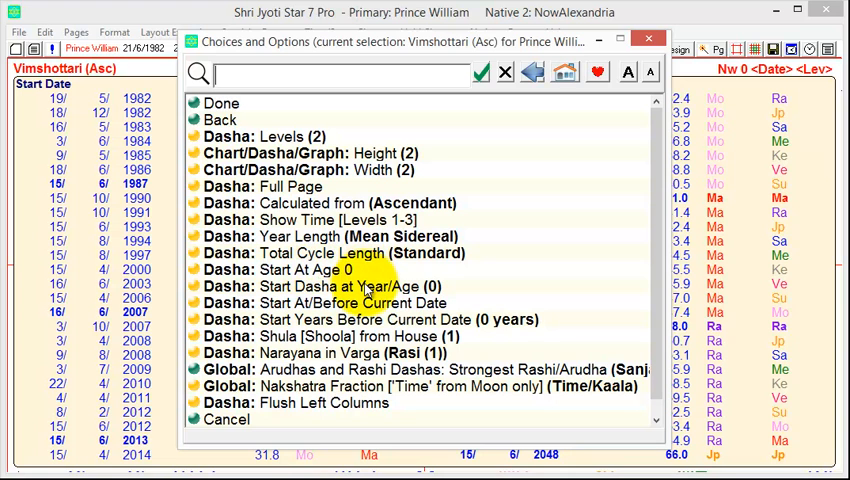
# Set Dasha: Start Dasha at Year/Age to 2000 and return to the page
pyautogui.click(320, 286)
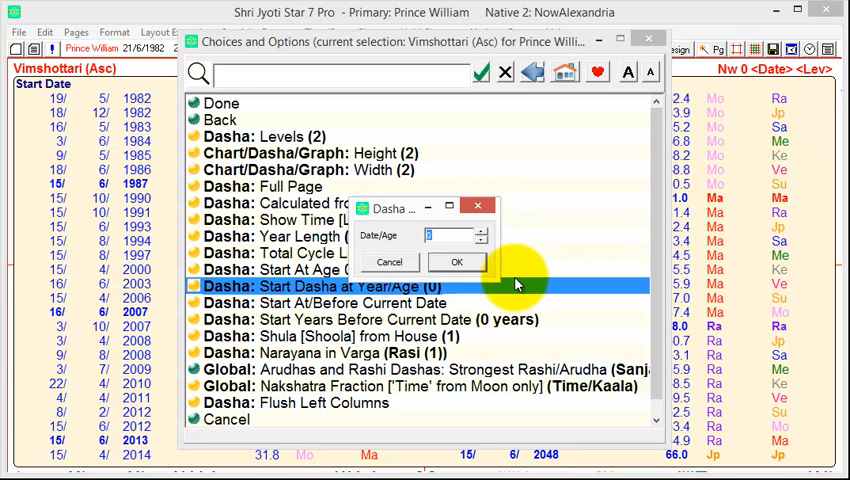
pyautogui.write('2000')
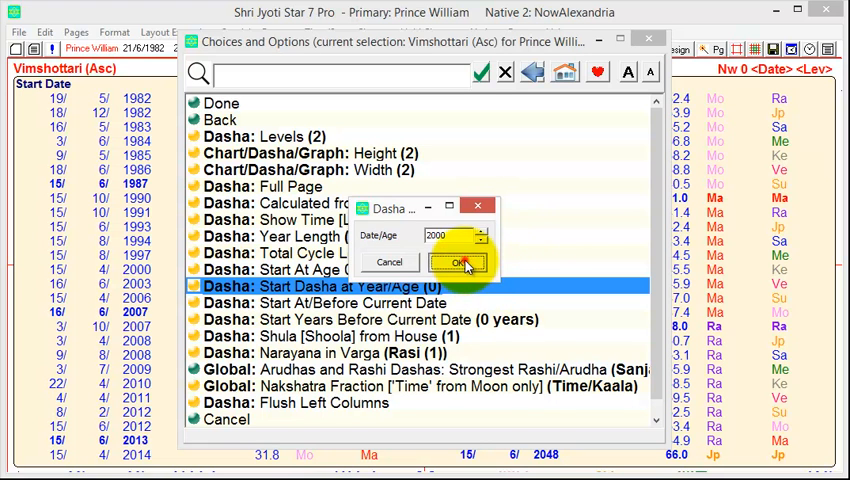
pyautogui.click(456, 262)
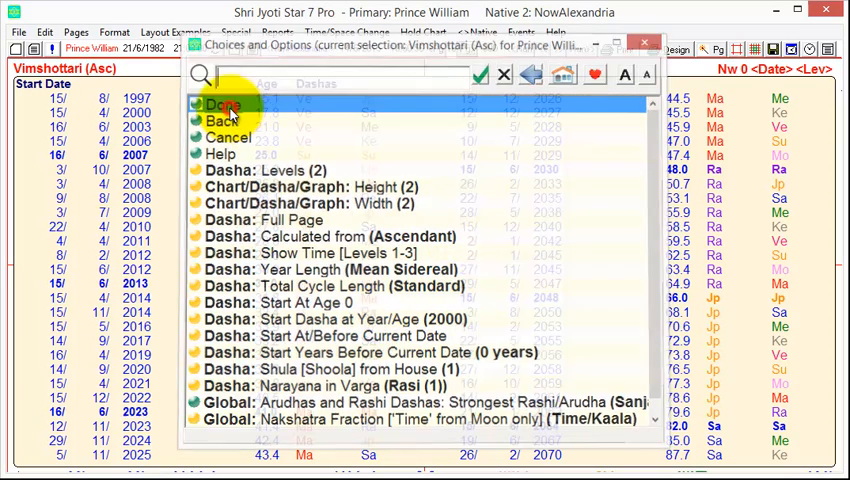
pyautogui.click(224, 104)
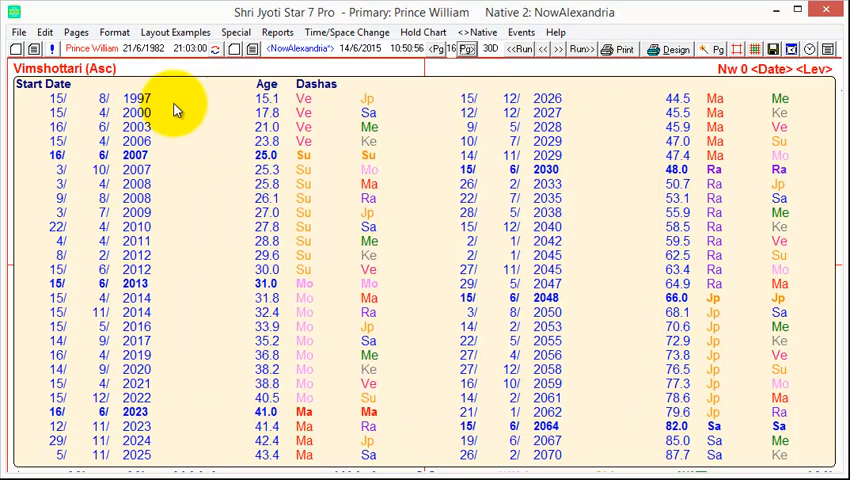
pyautogui.moveTo(372, 104)
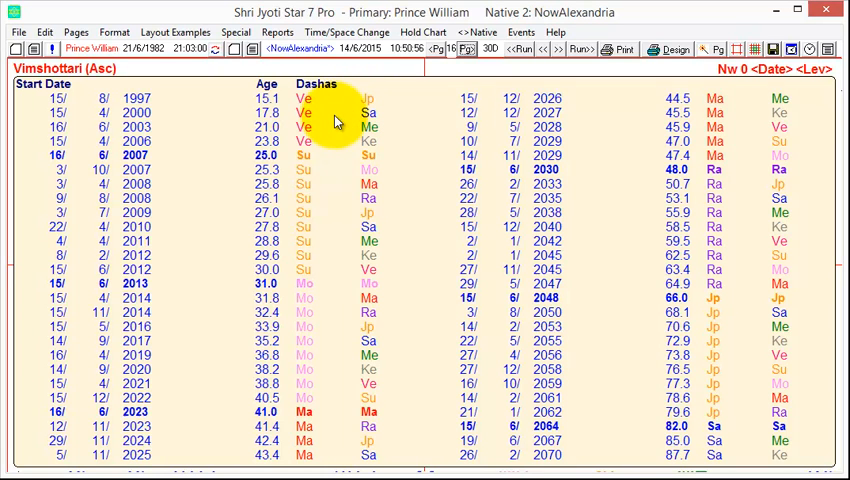
pyautogui.moveTo(330, 120)
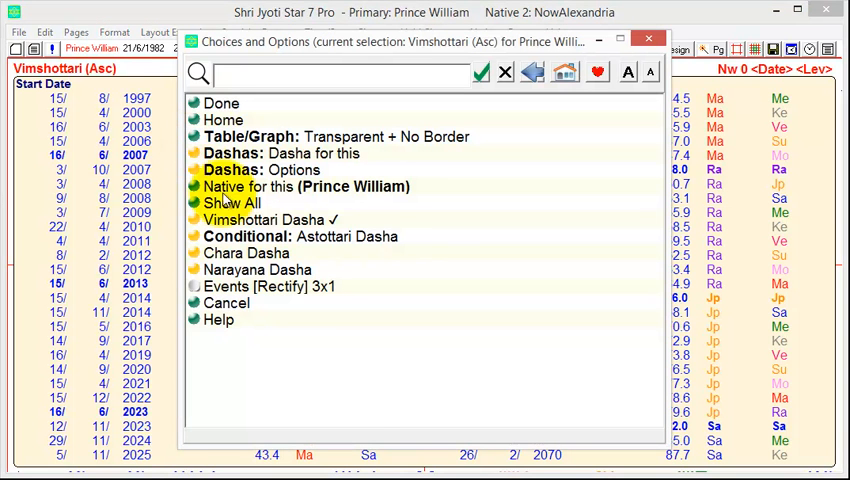
# Enable Dasha: Start At/Before Current Date so the table lists from 2019
pyautogui.click(234, 168)
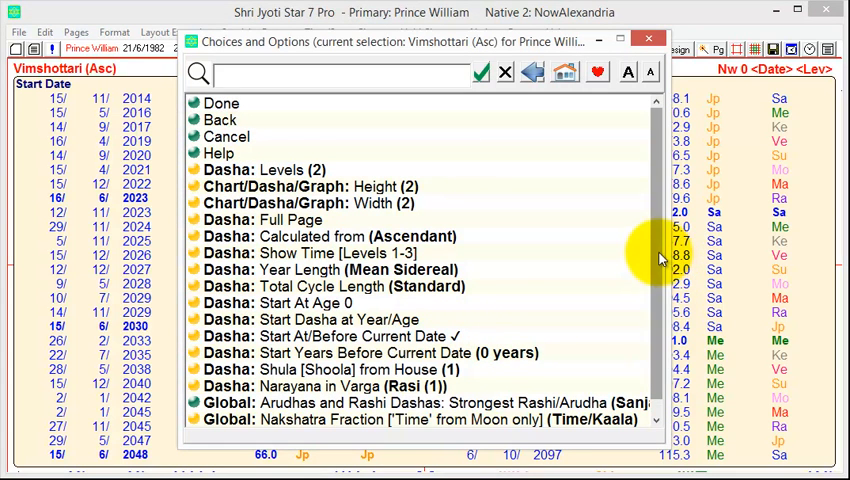
pyautogui.scroll(-3)
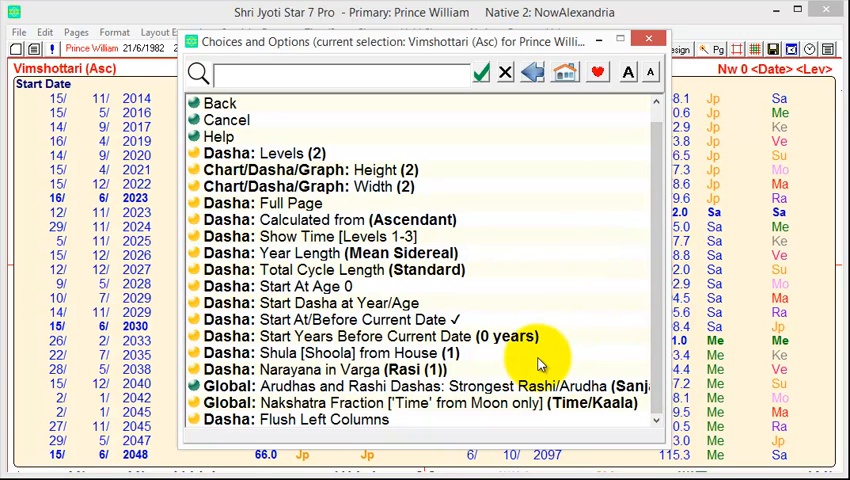